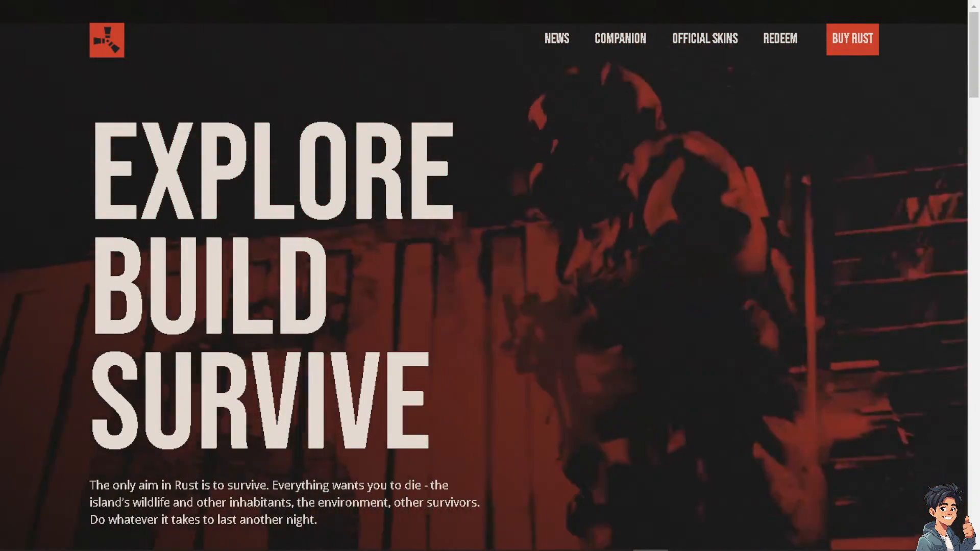
Step: From Rust's Steam Store page, go to the Steam account sign-in page and continue past it
click(704, 38)
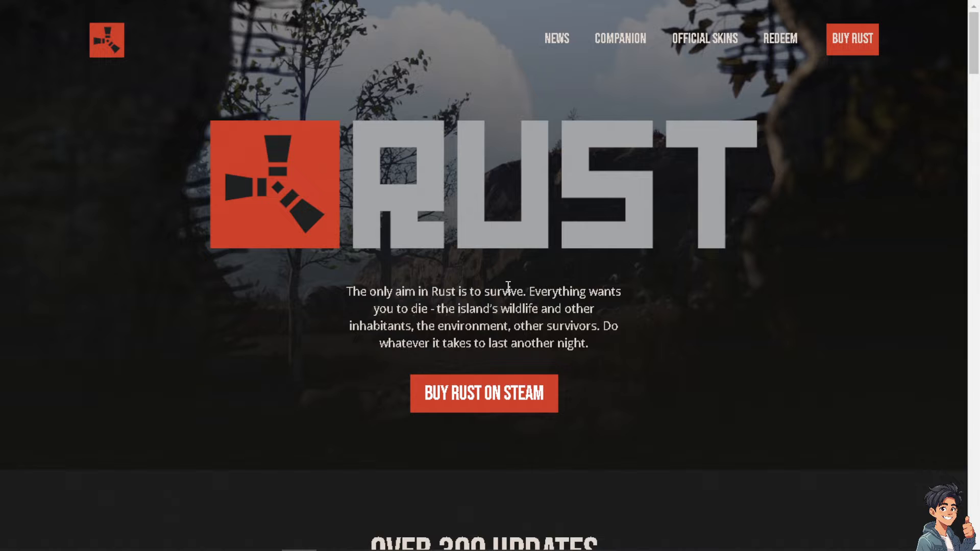
mouse_move(481, 406)
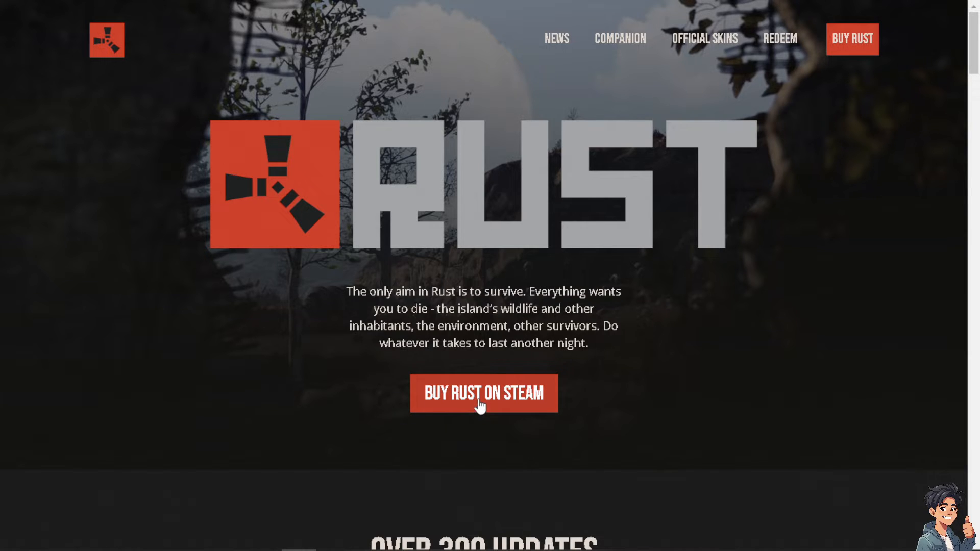
click(483, 394)
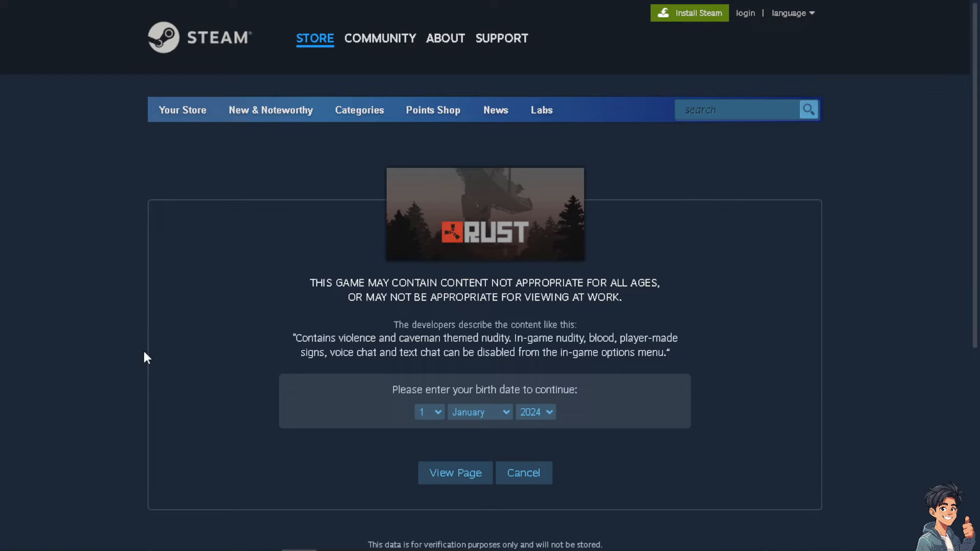
mouse_move(103, 357)
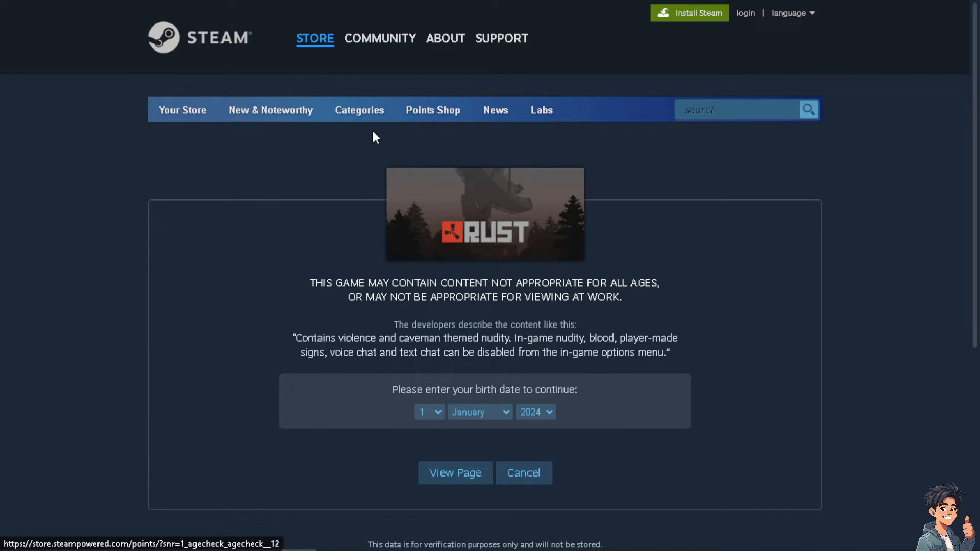
click(744, 12)
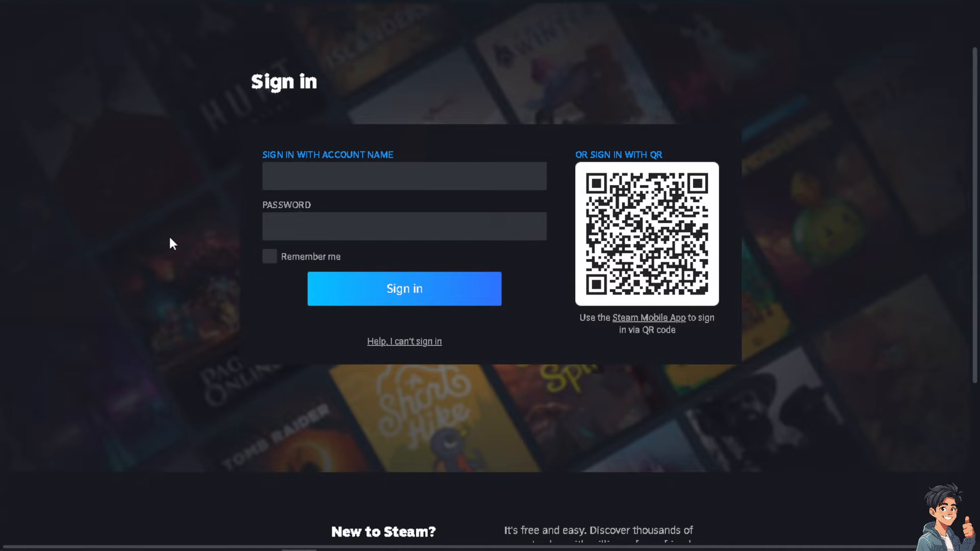
scroll(down, 3)
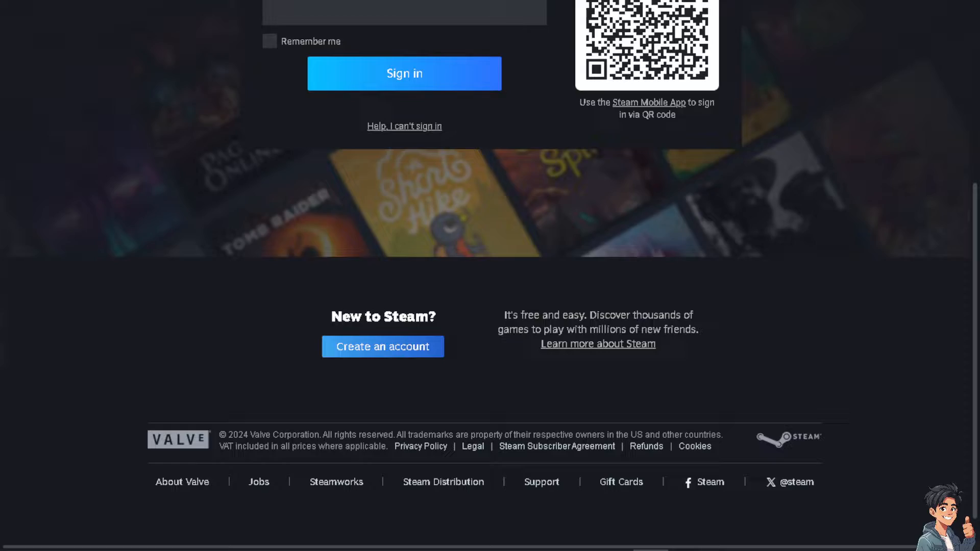
click(382, 346)
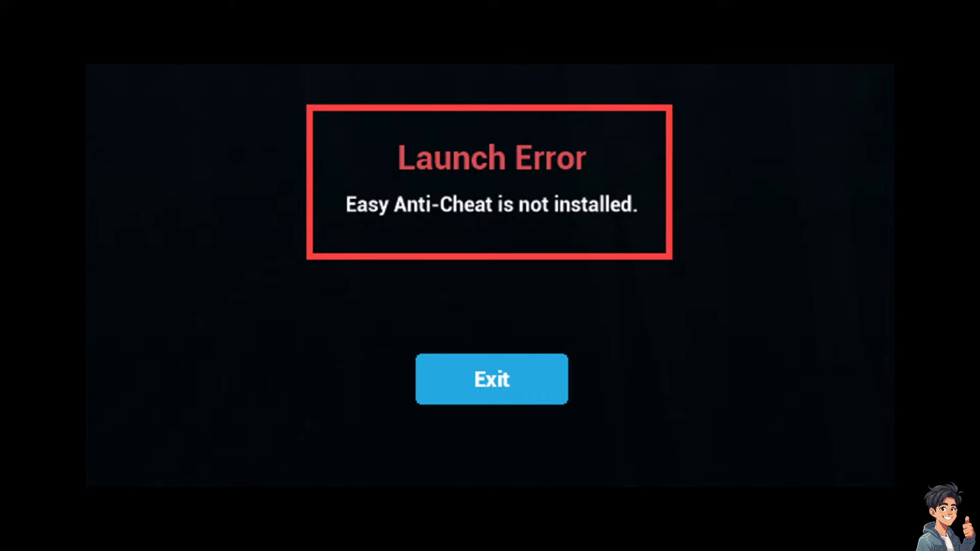
click(491, 379)
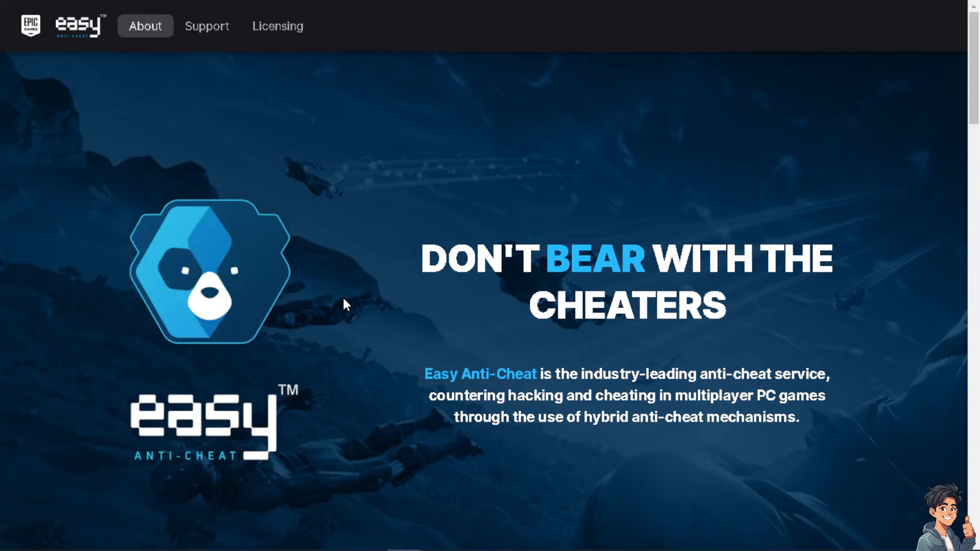
mouse_move(349, 310)
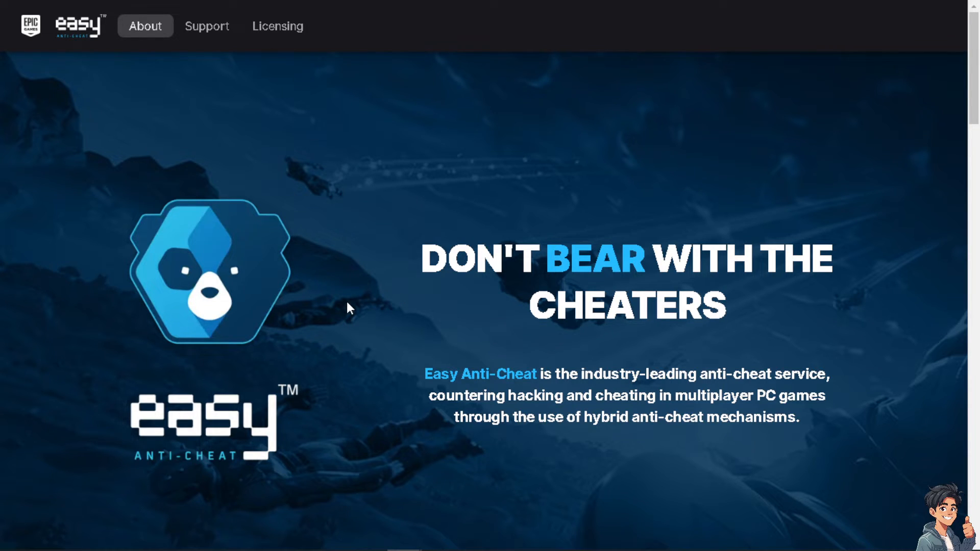
scroll(down, 3)
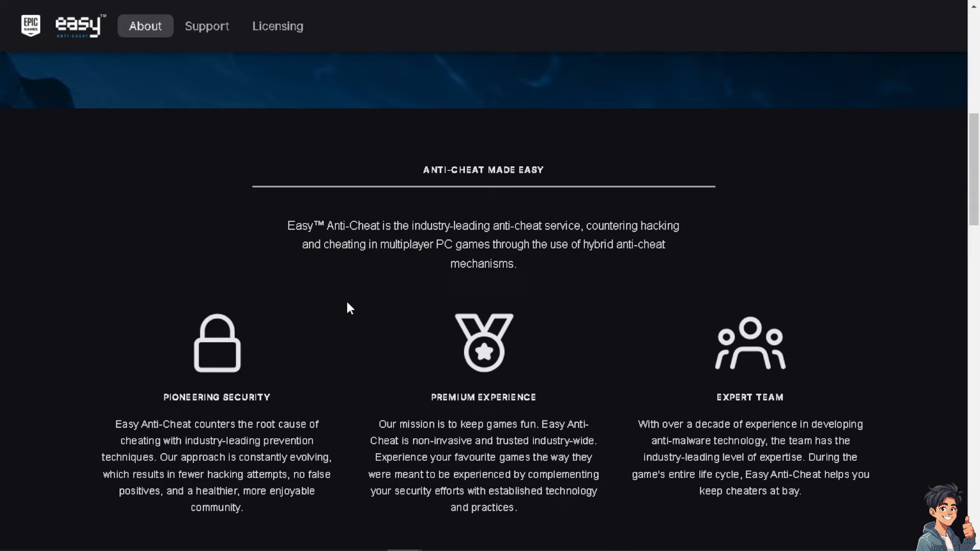
scroll(down, 3)
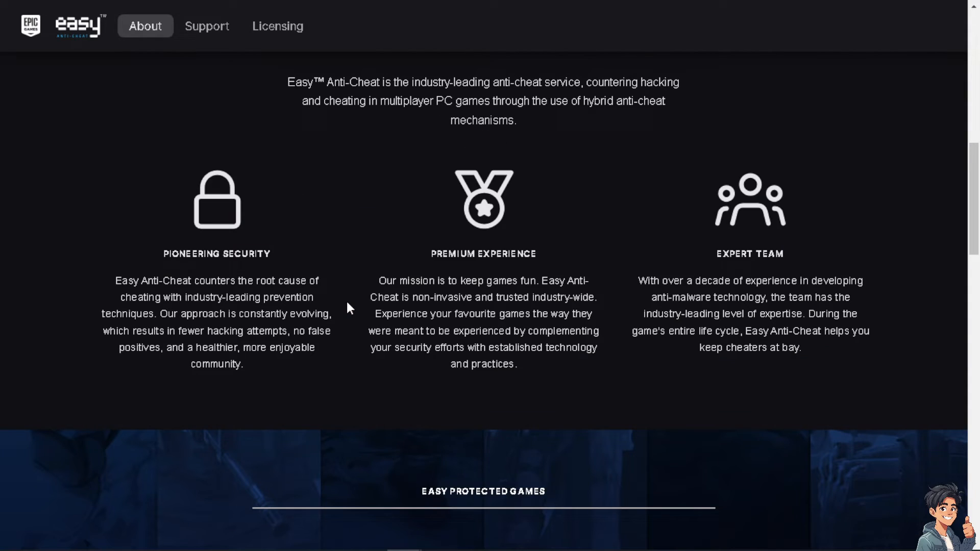
scroll(up, 3)
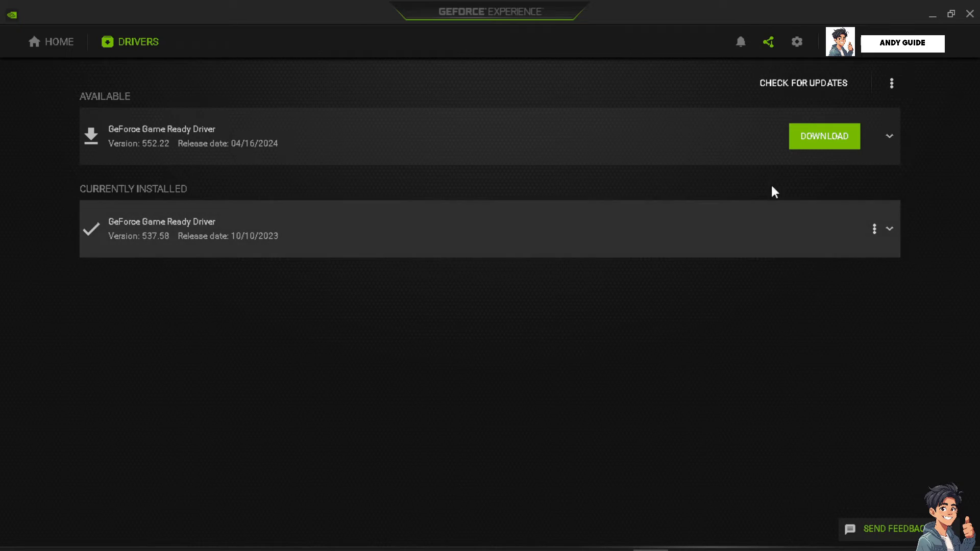
mouse_move(738, 136)
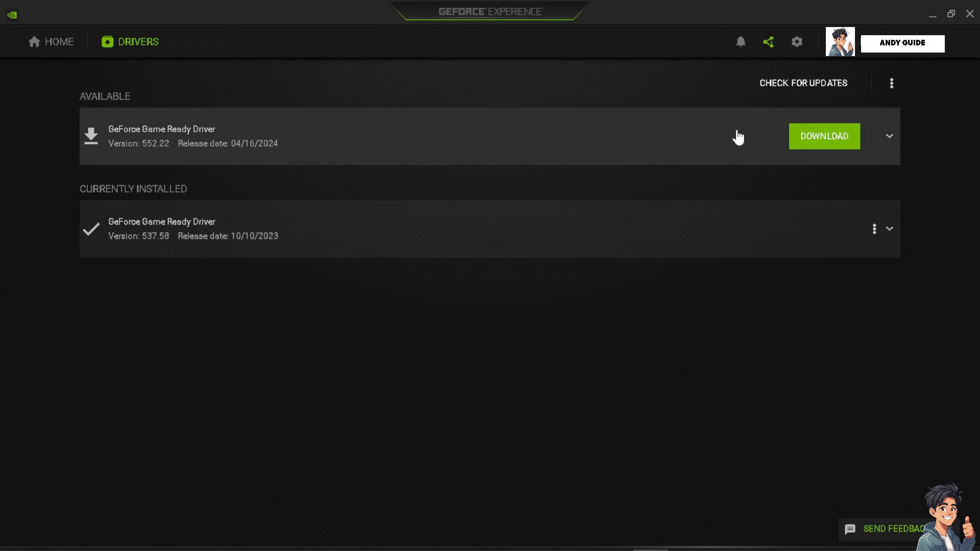
mouse_move(809, 152)
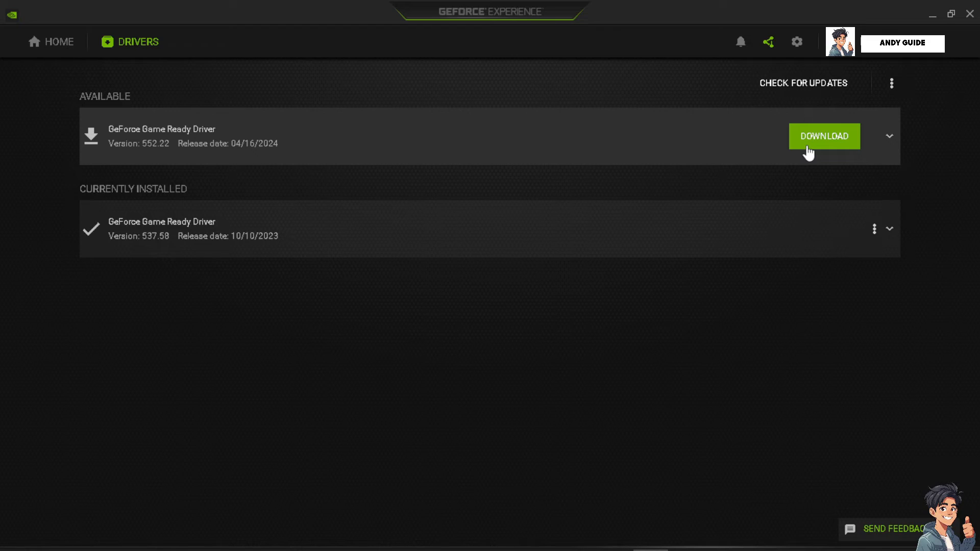
mouse_move(803, 156)
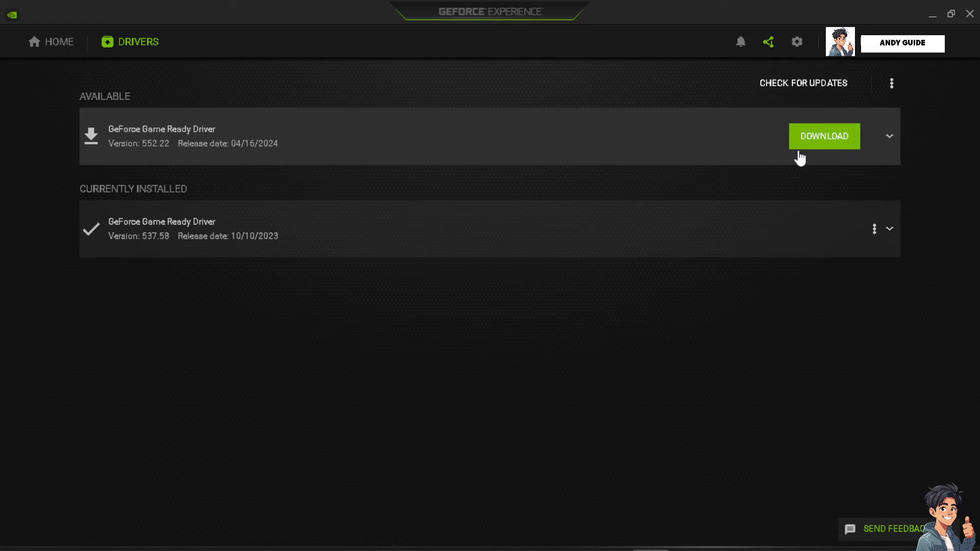
mouse_move(818, 150)
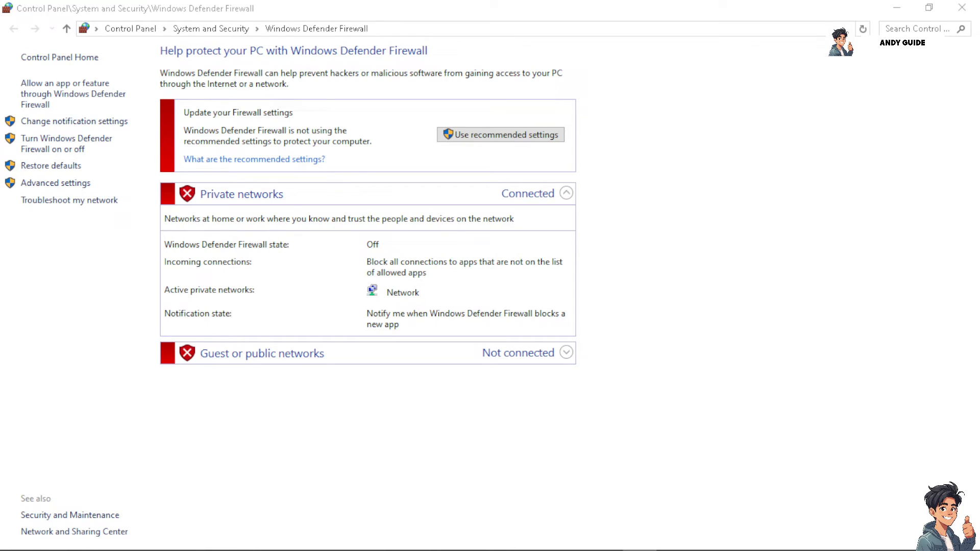
mouse_move(65, 144)
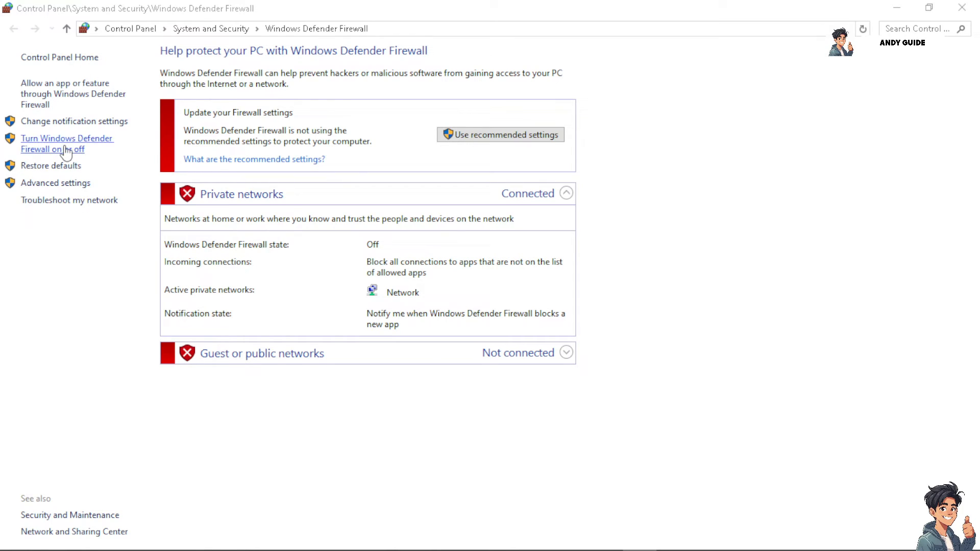
Step: Show the Customize Settings page with Windows Defender Firewall off for private and public networks
click(68, 144)
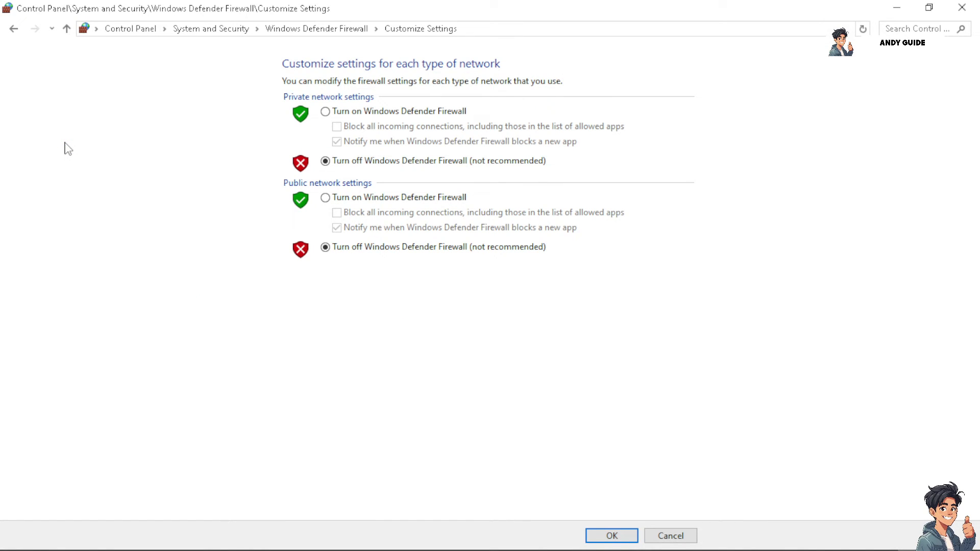
mouse_move(72, 150)
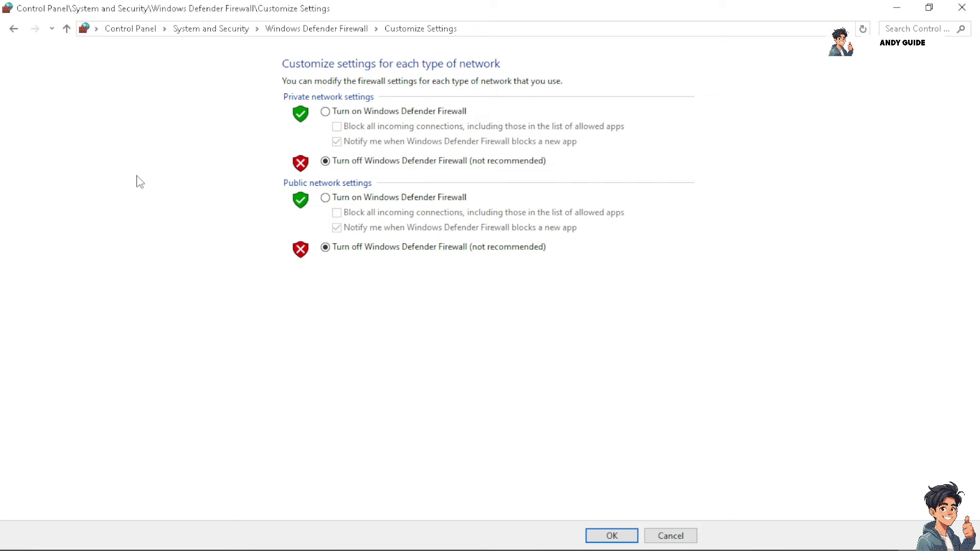
mouse_move(143, 190)
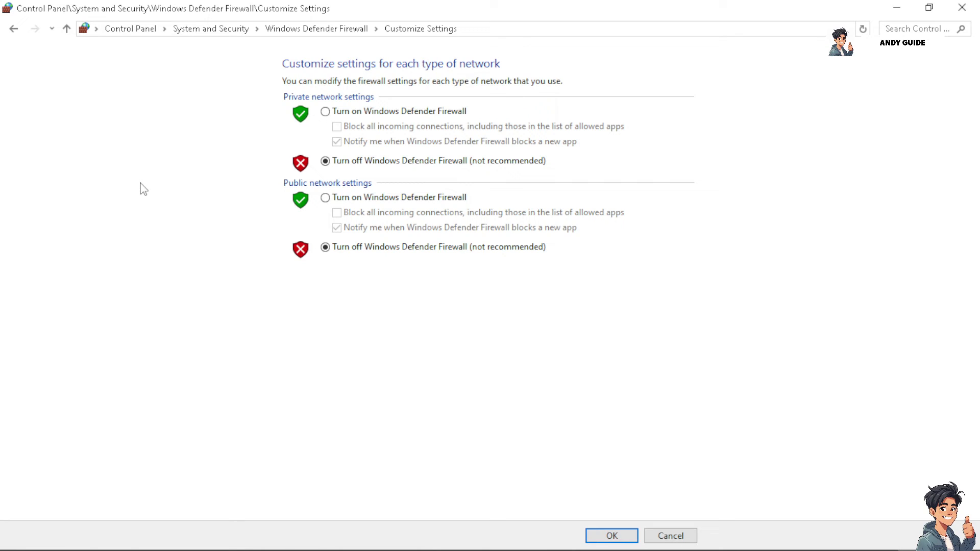
mouse_move(239, 184)
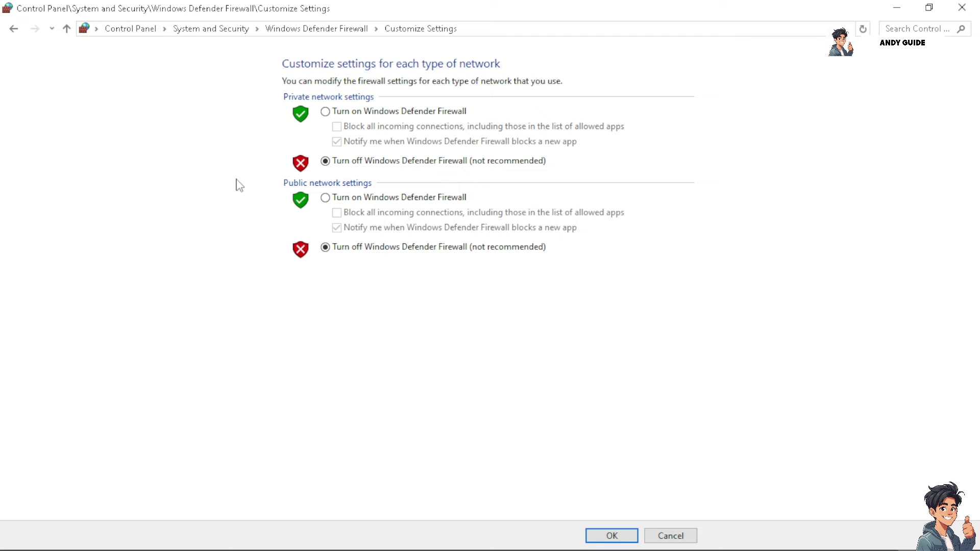
mouse_move(199, 375)
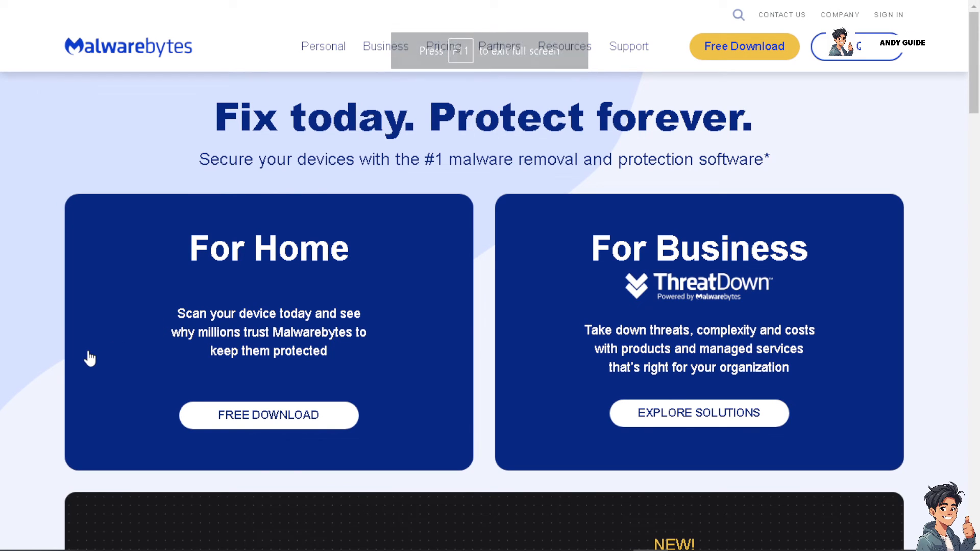
Step: Scroll the Malwarebytes home page past the For Home and For Business cards to the ThreatDown section
scroll(down, 3)
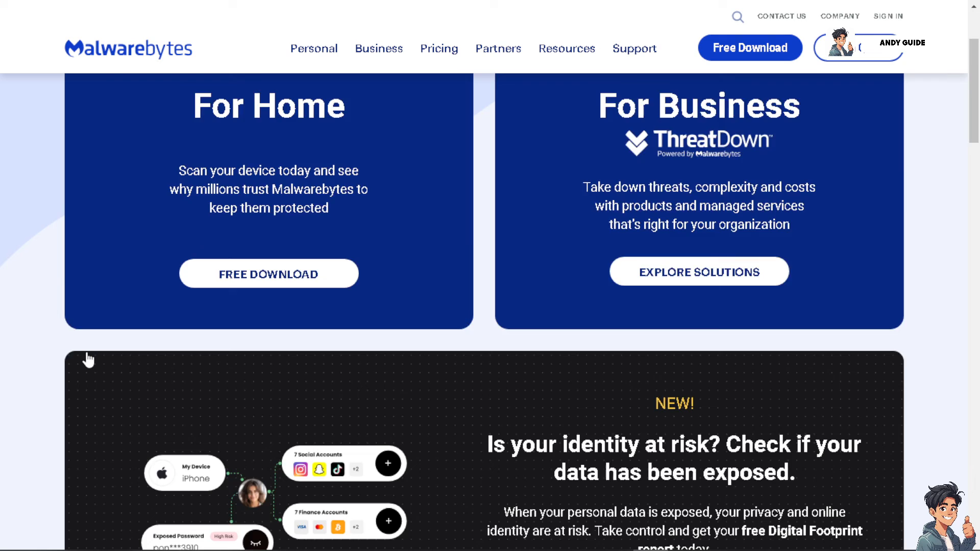
scroll(down, 3)
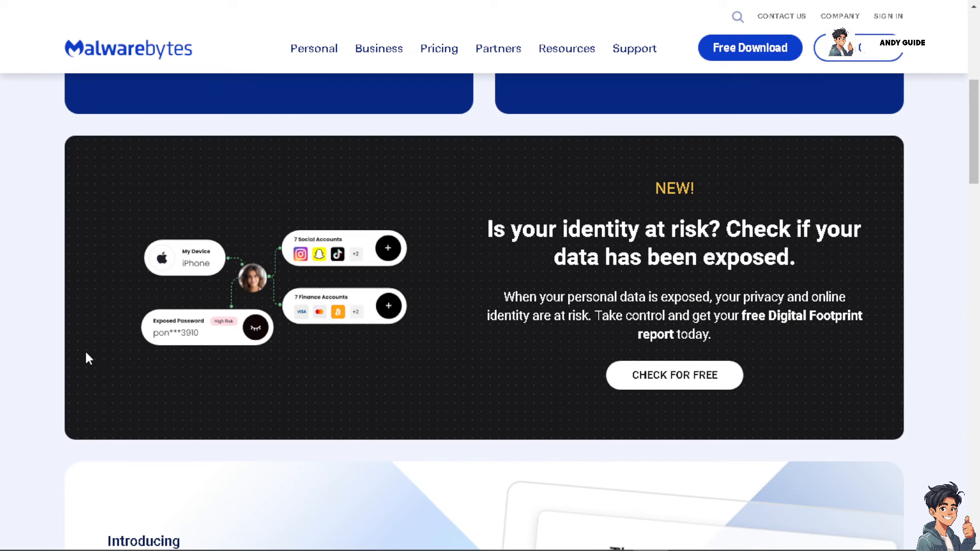
scroll(down, 3)
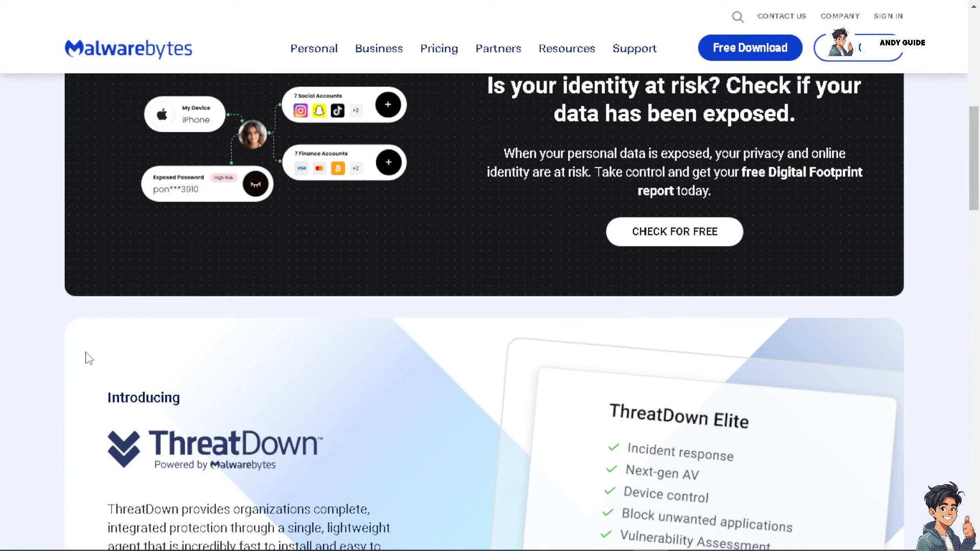
scroll(down, 3)
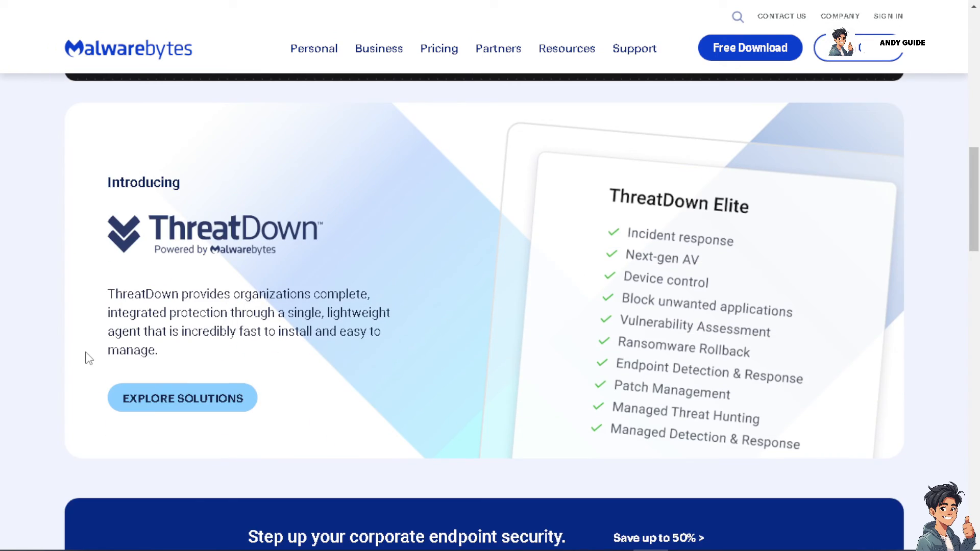
scroll(down, 3)
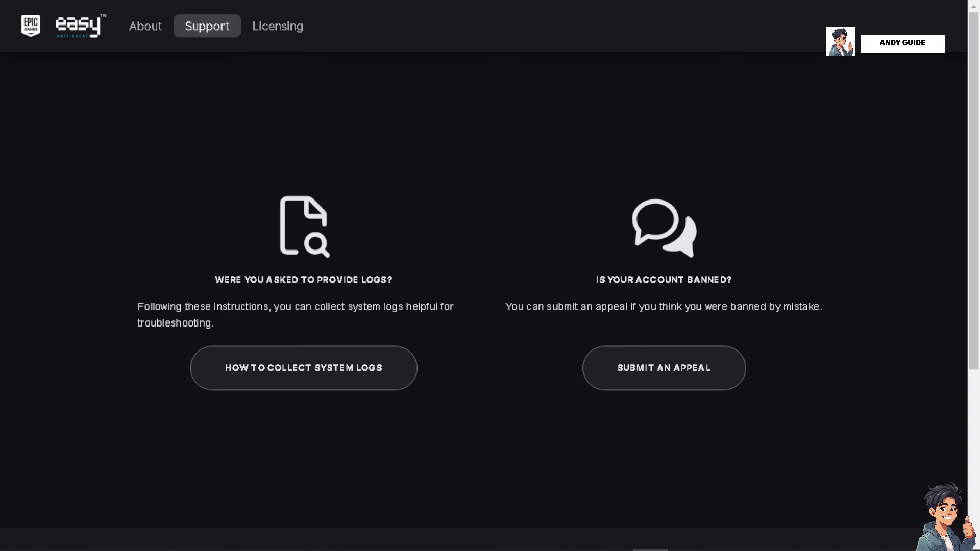
mouse_move(259, 207)
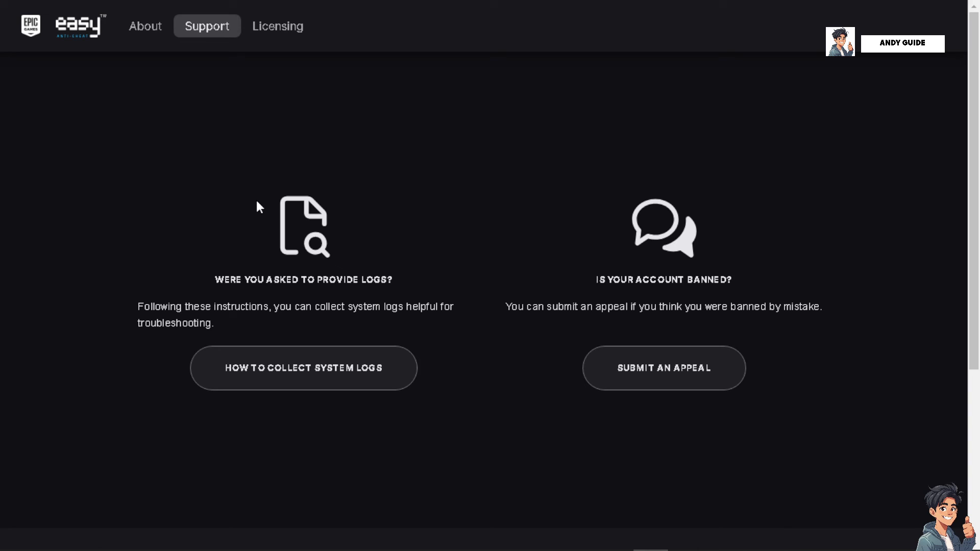
mouse_move(238, 197)
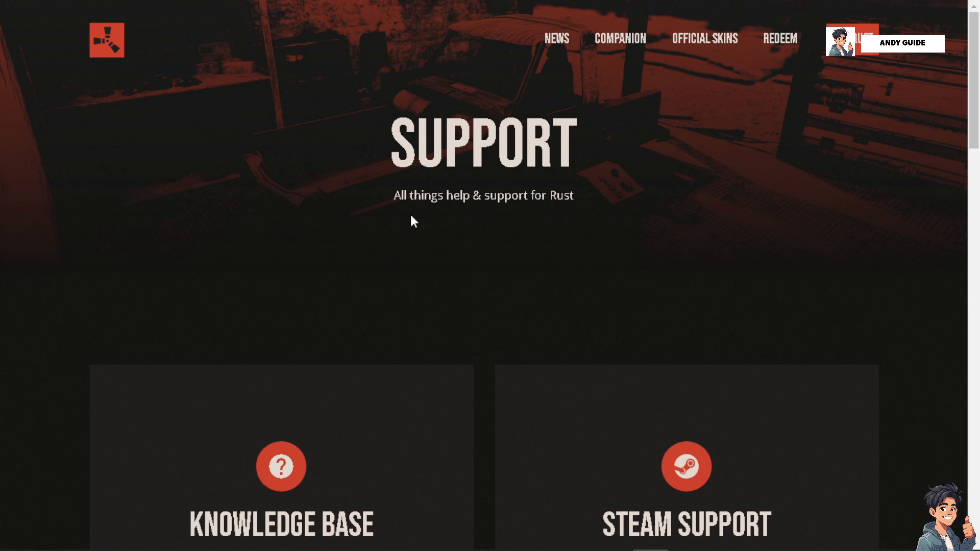
Step: Scroll the Rust Support page down to its FAQ, then back up to the Knowledge Base and Steam Support cards
scroll(down, 3)
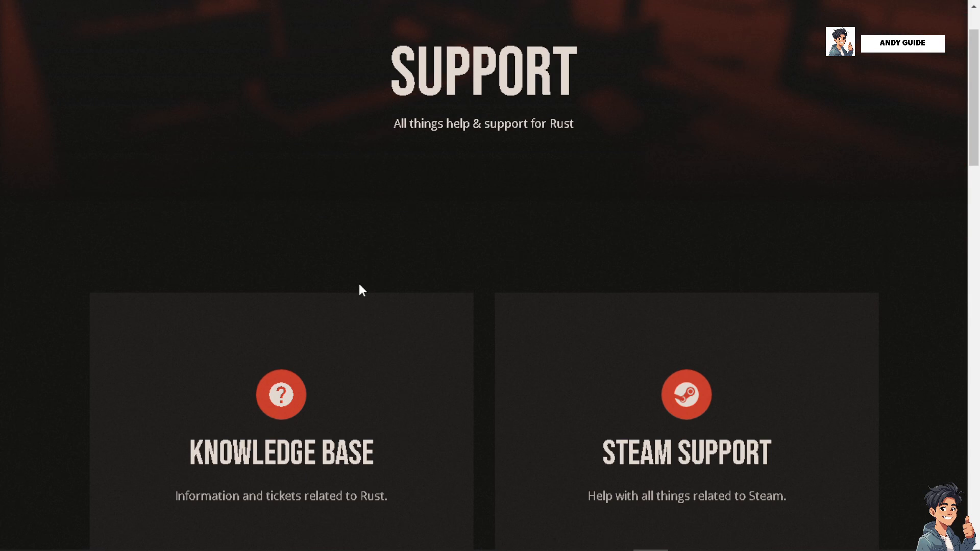
mouse_move(364, 293)
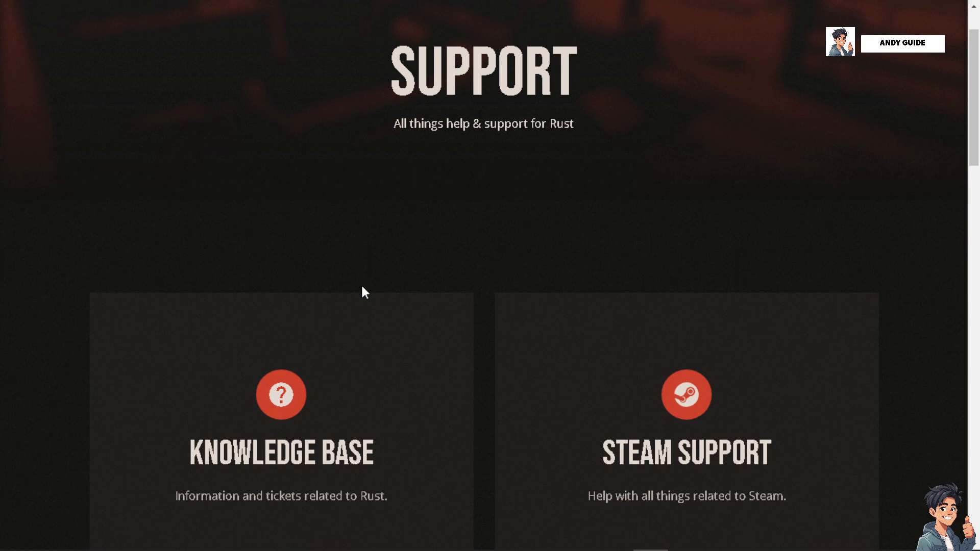
scroll(down, 3)
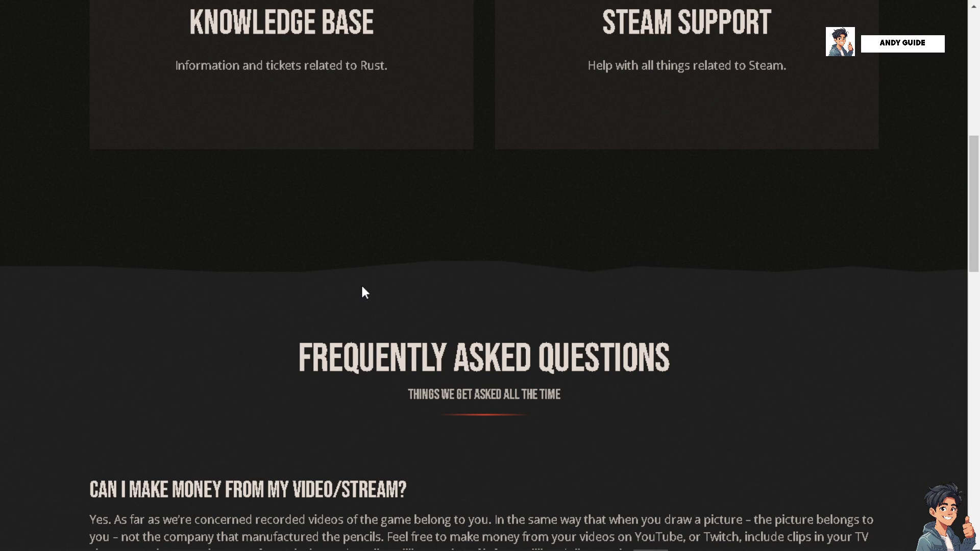
scroll(up, 3)
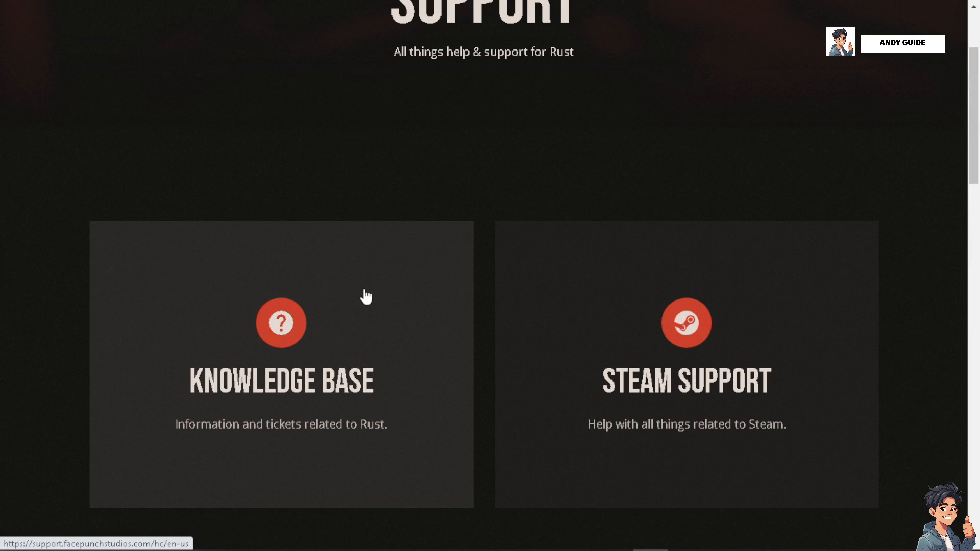